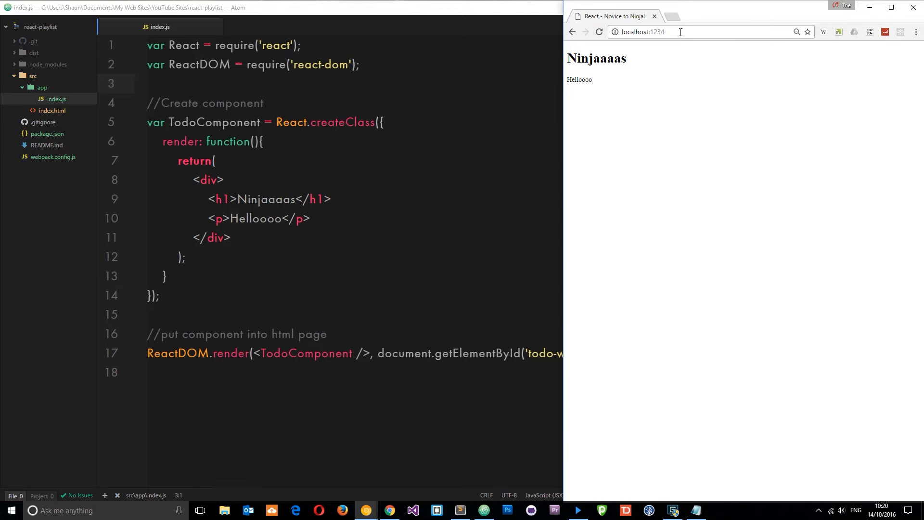
# Bring Atom's index.js forward and select the TodoComponent heading and paragraph markup.
pyautogui.doubleClick(657, 31)
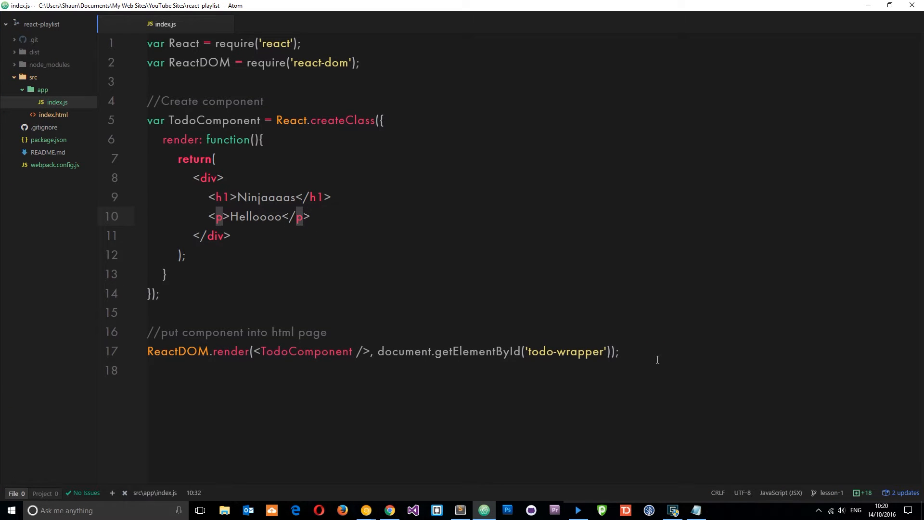
pyautogui.click(653, 351)
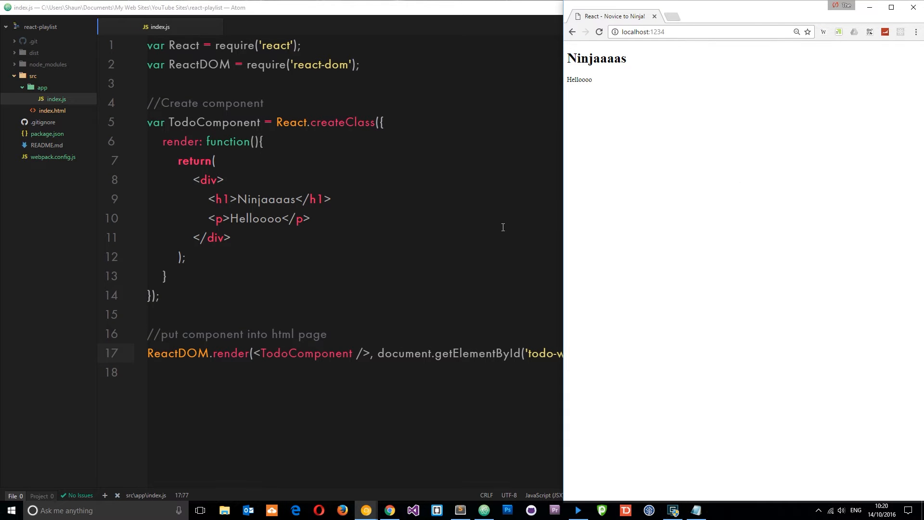
pyautogui.moveTo(276, 255)
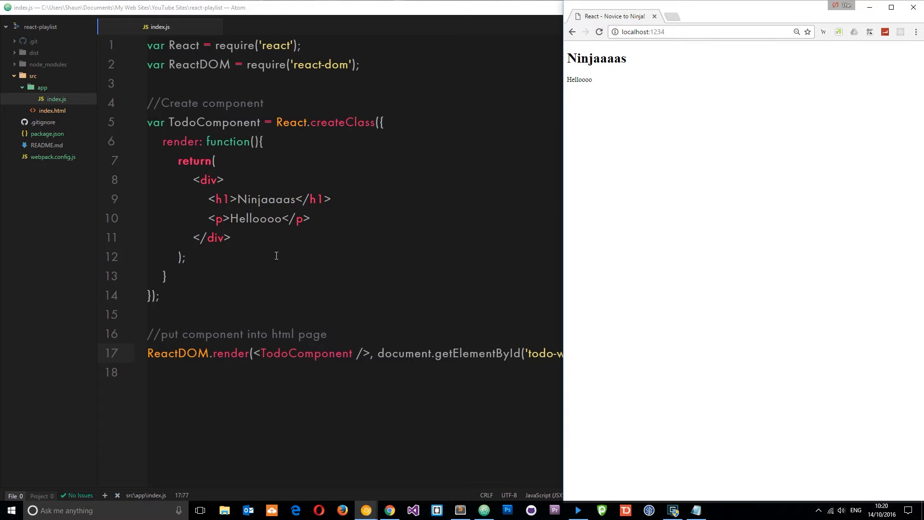
pyautogui.moveTo(193, 180); pyautogui.dragTo(231, 237)
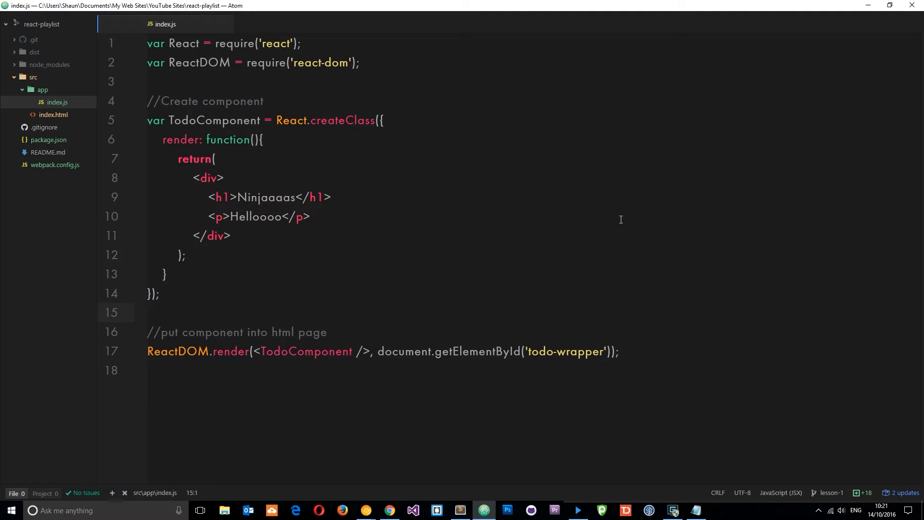
pyautogui.click(150, 312)
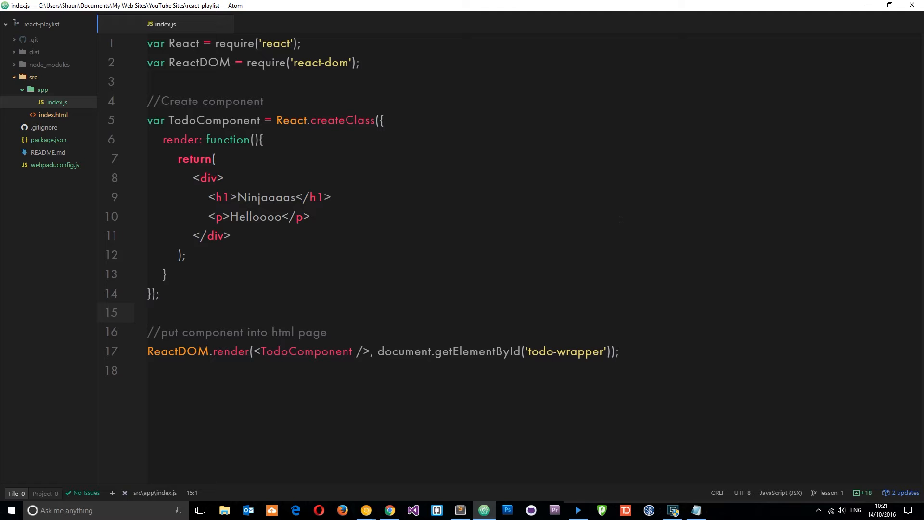
pyautogui.click(149, 312)
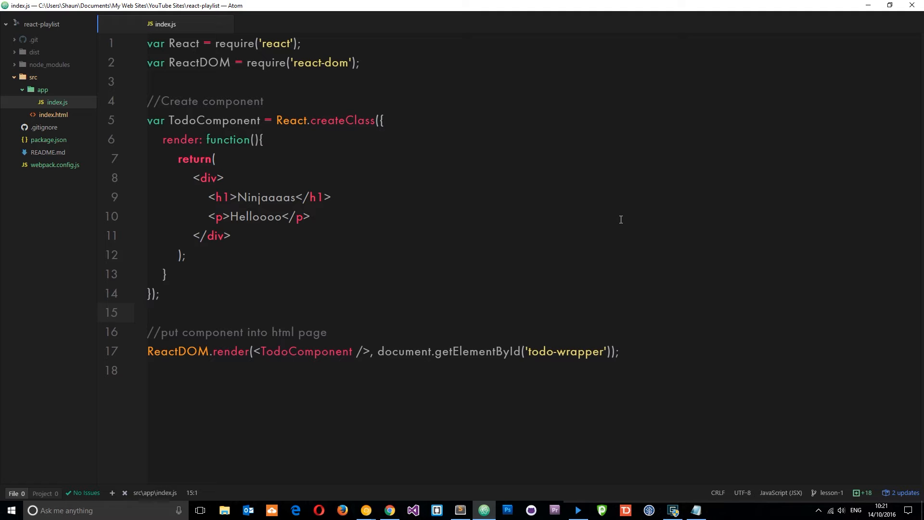
pyautogui.click(148, 312)
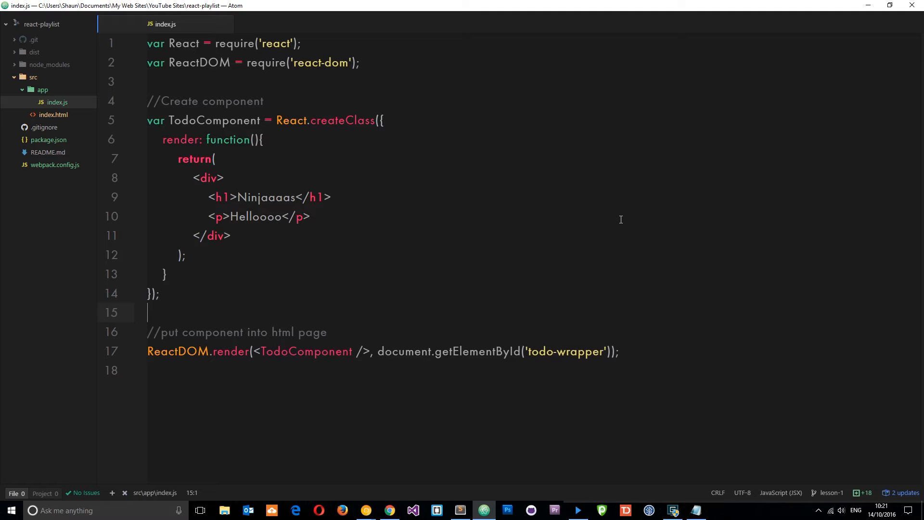
pyautogui.moveTo(622, 217)
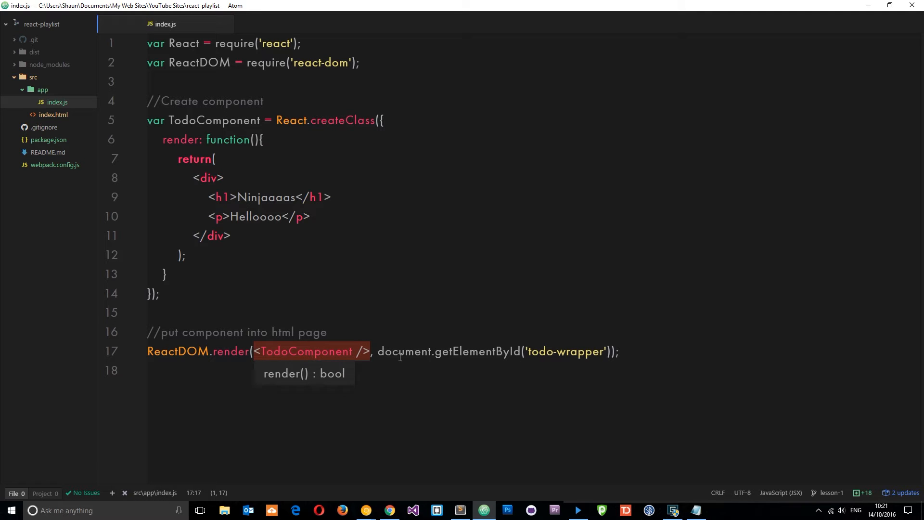
pyautogui.moveTo(337, 229)
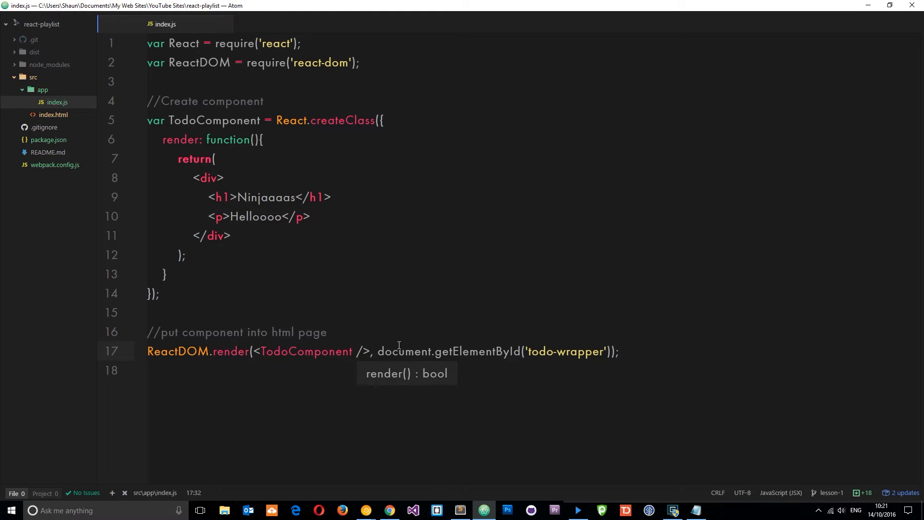
# Add mssg="I like cheese" to the TodoComponent tag in ReactDOM.render.
pyautogui.write('mssg')
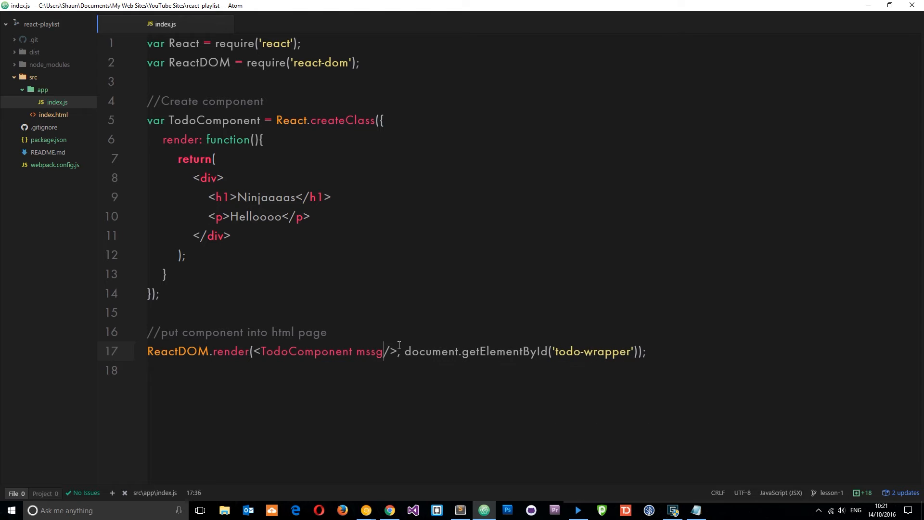
pyautogui.write('=')
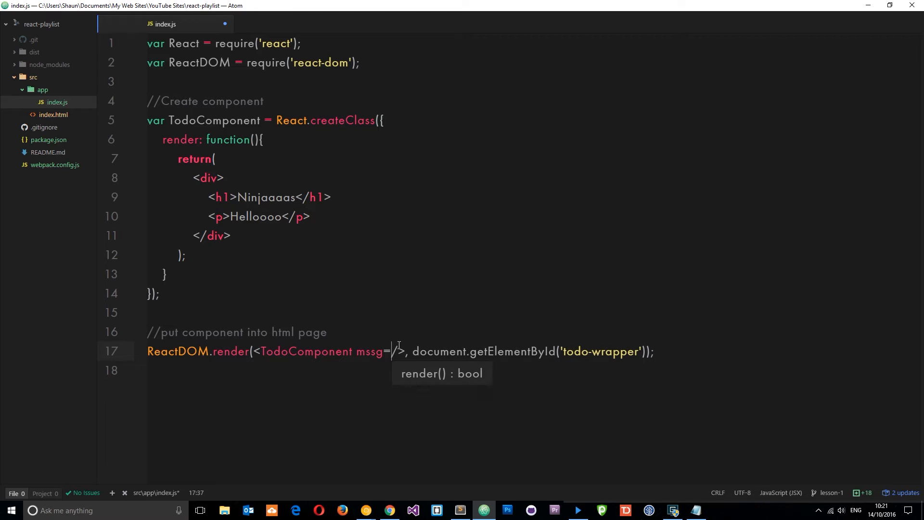
pyautogui.moveTo(443, 156)
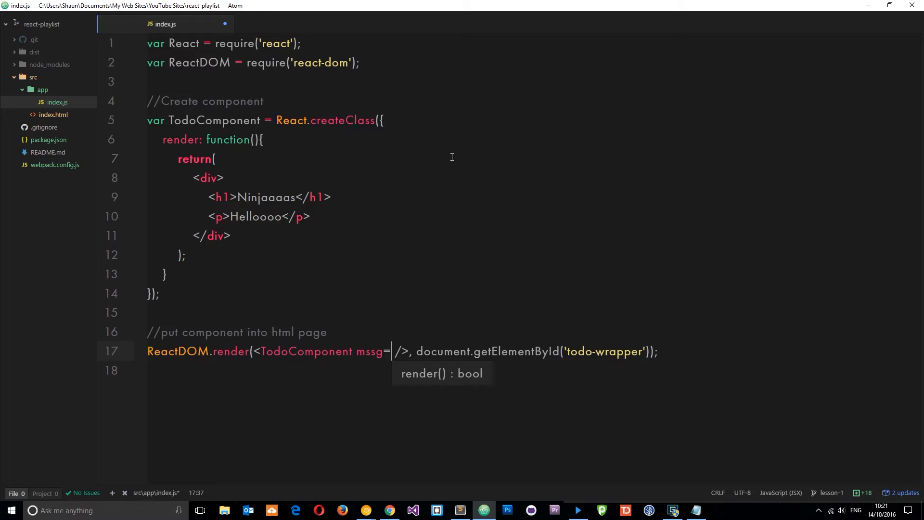
pyautogui.write('"I')
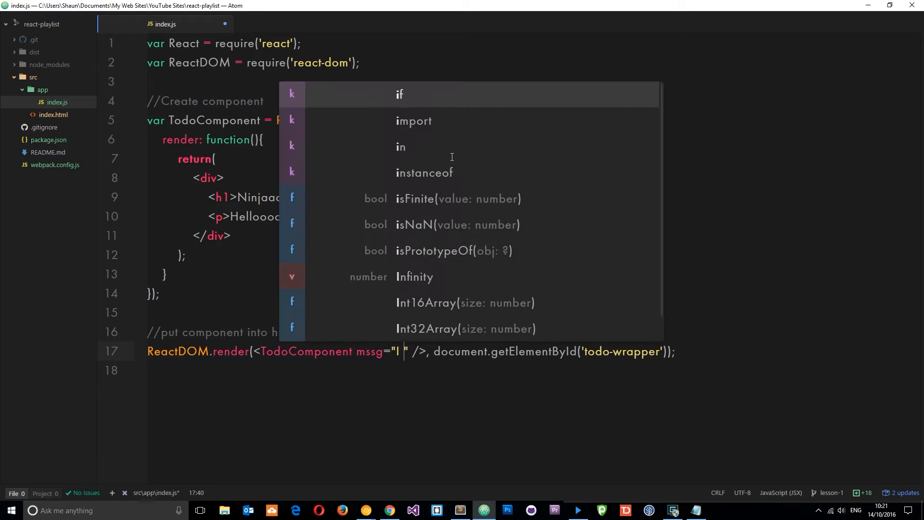
pyautogui.write('like chees')
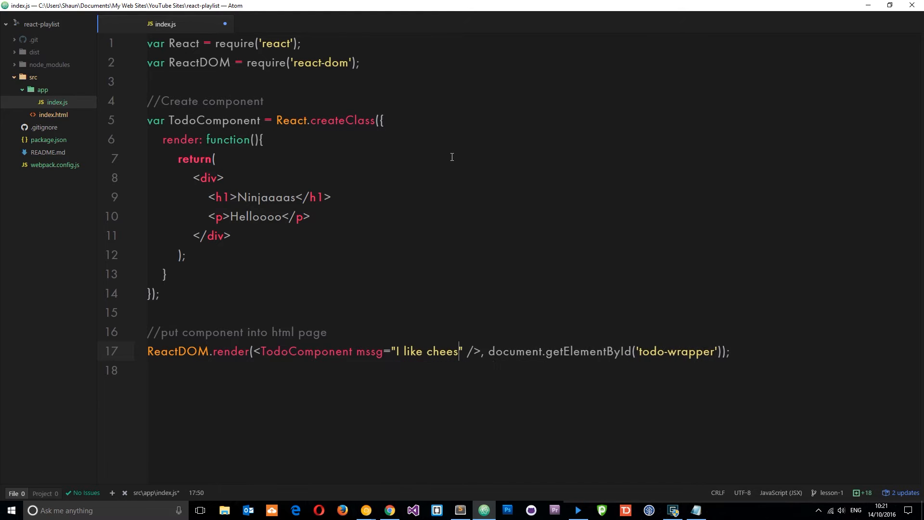
pyautogui.write('e')
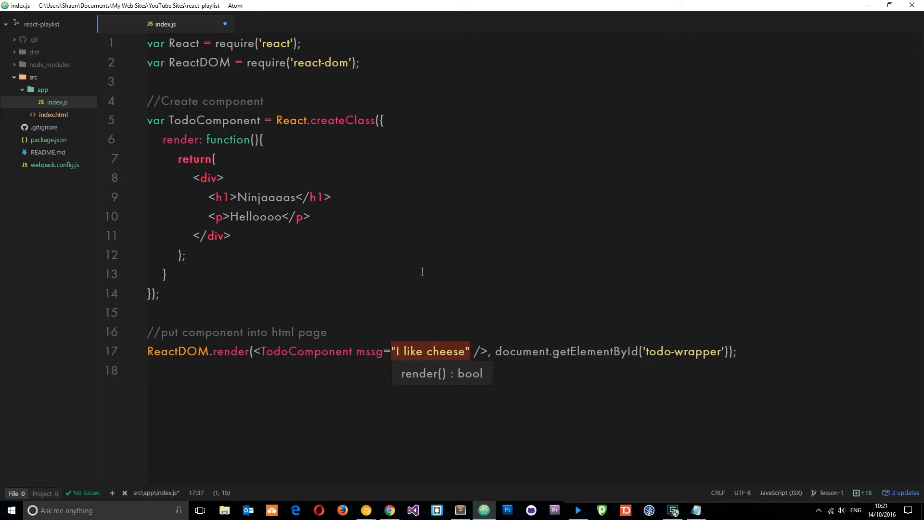
pyautogui.moveTo(287, 221)
pyautogui.write('<p></p>')
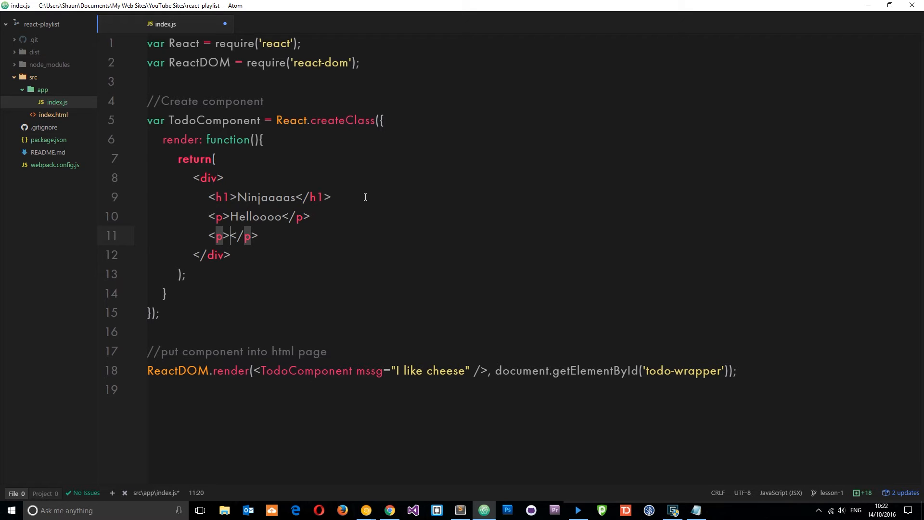
# Fill the new paragraph with {this.props.mssg} so it displays the message prop.
pyautogui.write('{')
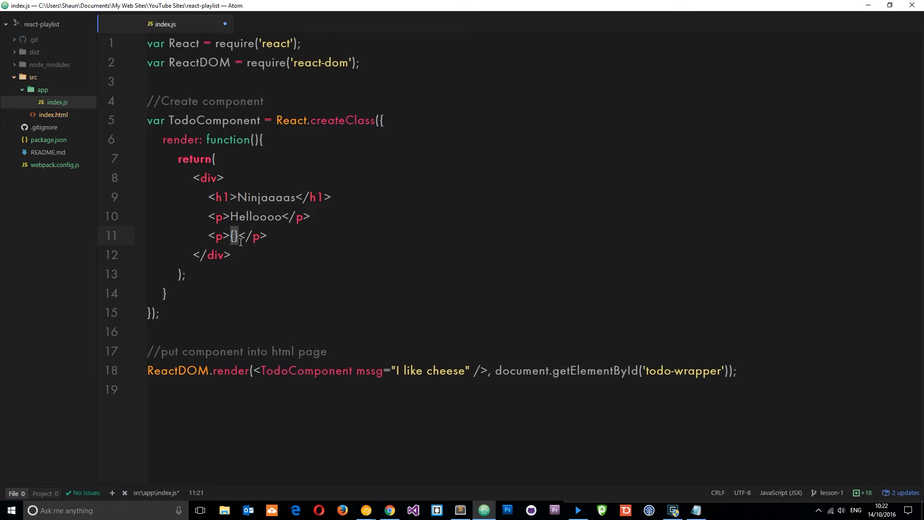
pyautogui.write('this')
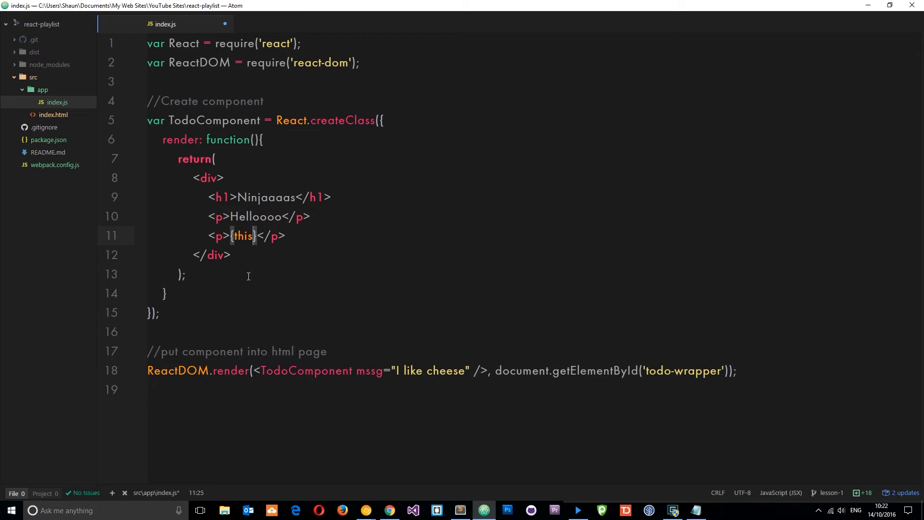
pyautogui.write('.props')
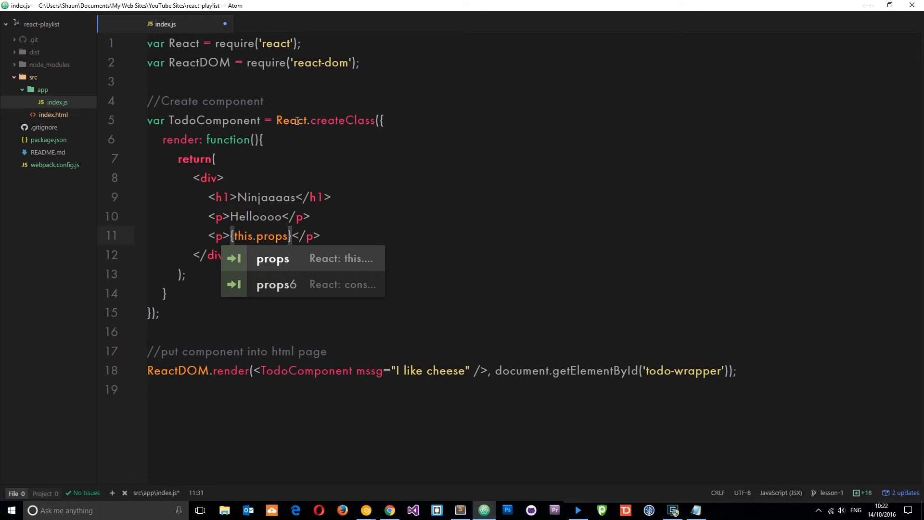
pyautogui.moveTo(353, 371)
pyautogui.write('.')
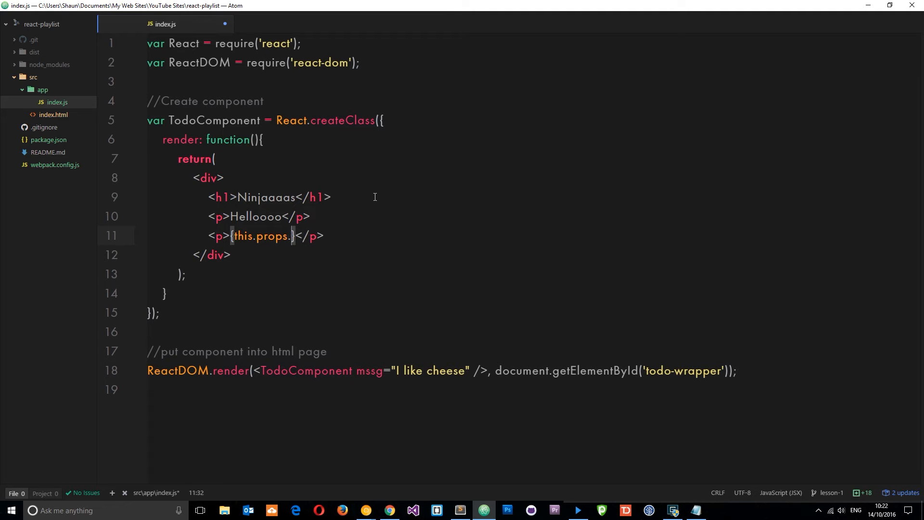
pyautogui.write('mssg')
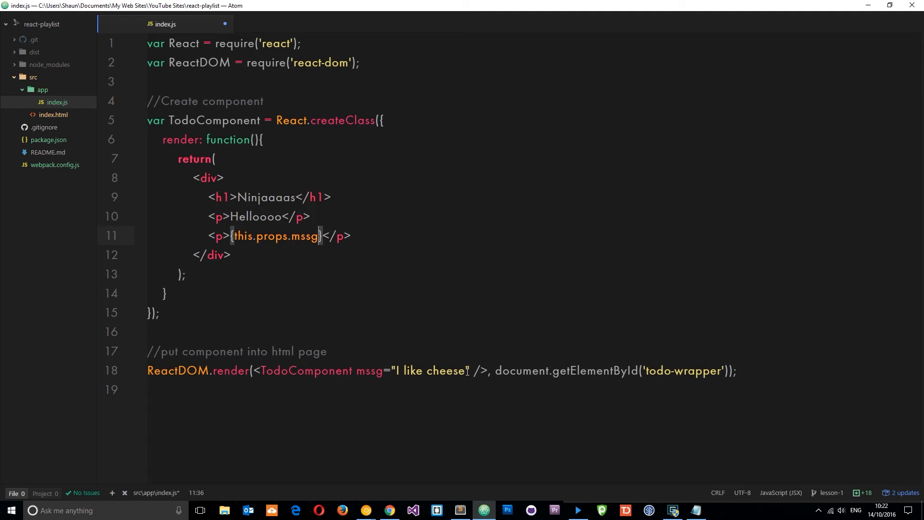
pyautogui.doubleClick(432, 371)
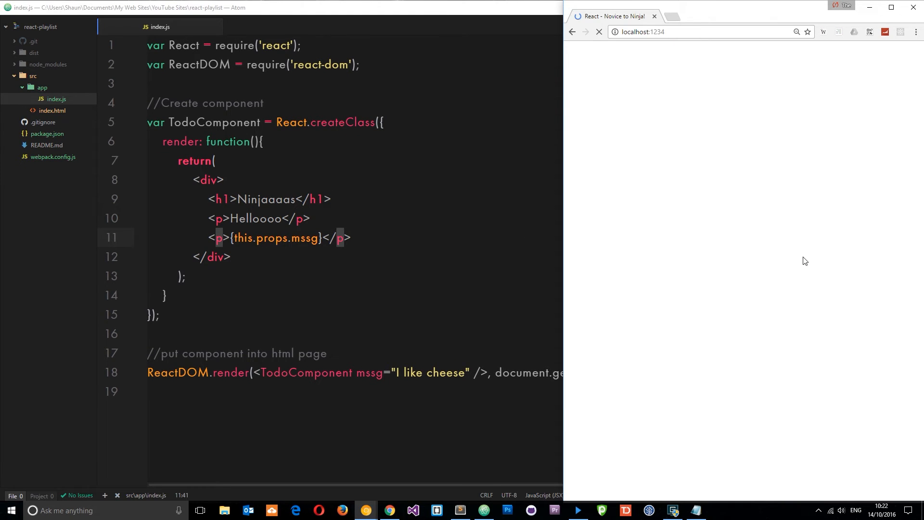
# Return to the Atom window showing saved index.js after the Chrome preview.
pyautogui.click(599, 32)
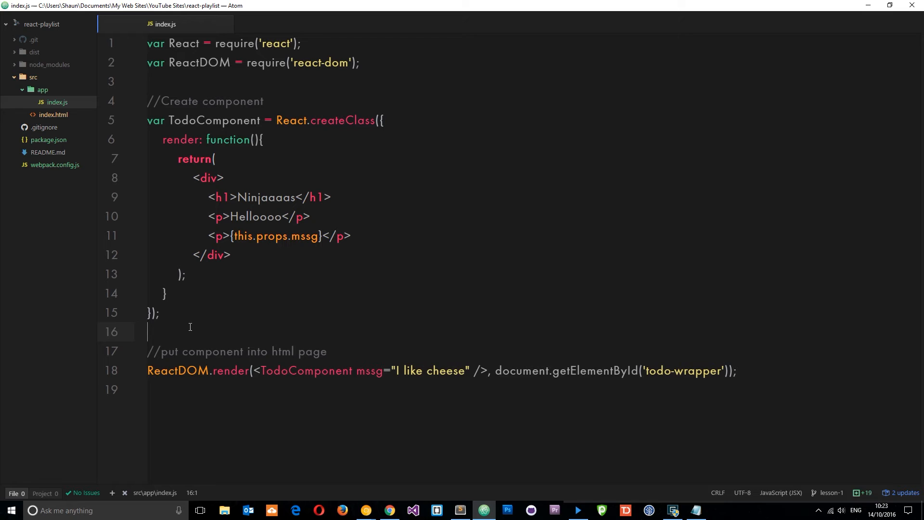
# Declare var myCheese as an object with name 'Camembert'.
pyautogui.write('y')
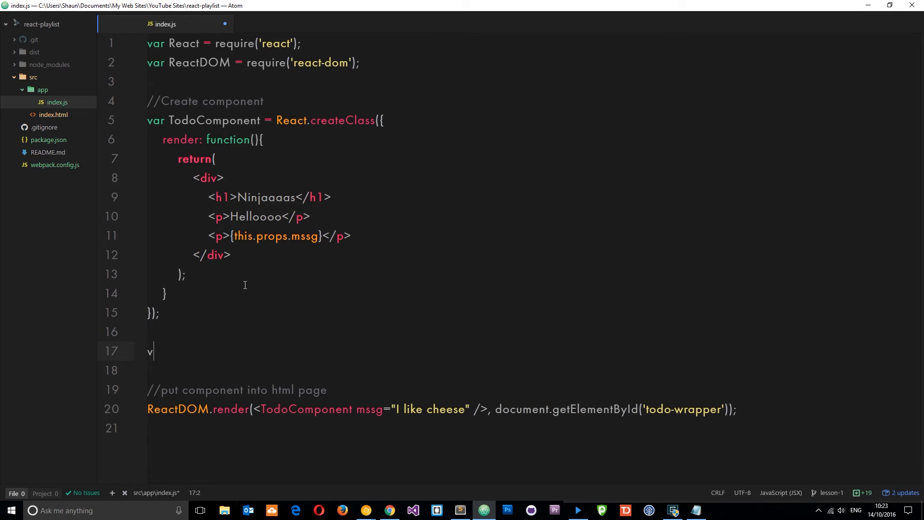
pyautogui.write('ar myC')
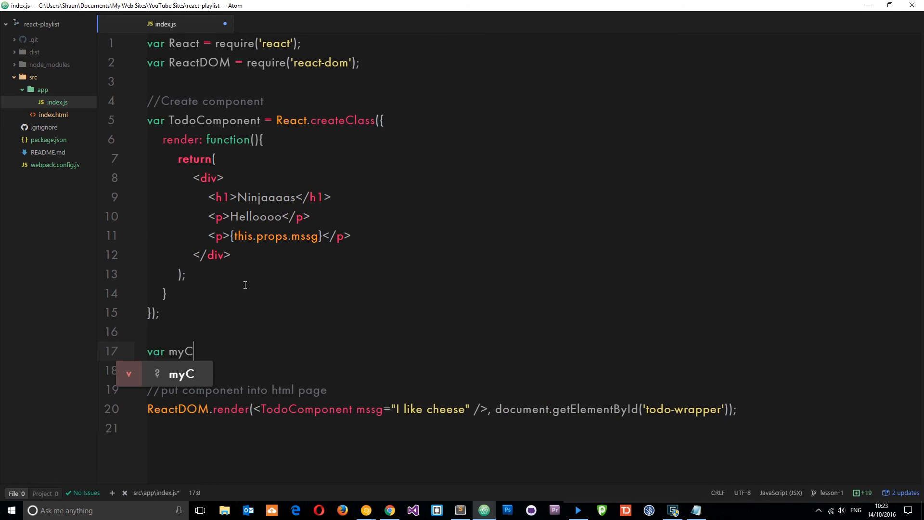
pyautogui.write('heese ={}')
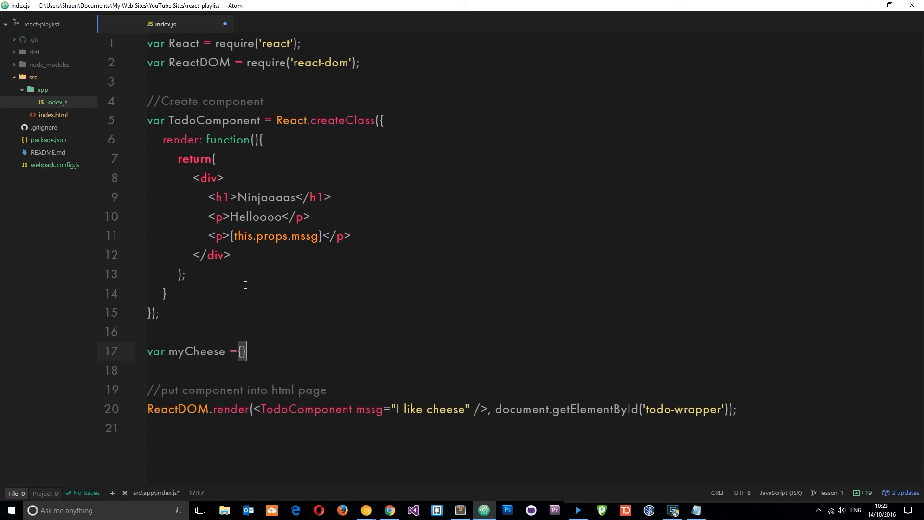
pyautogui.write('name')
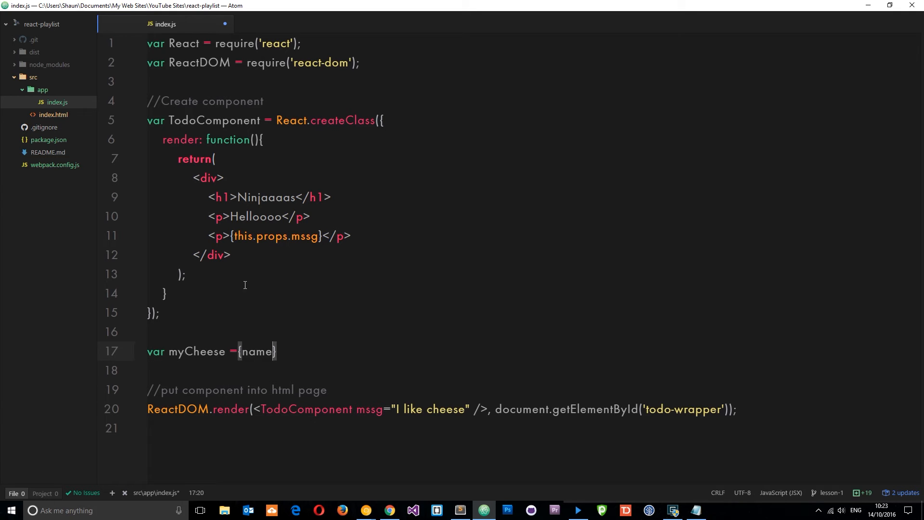
pyautogui.write(': "')
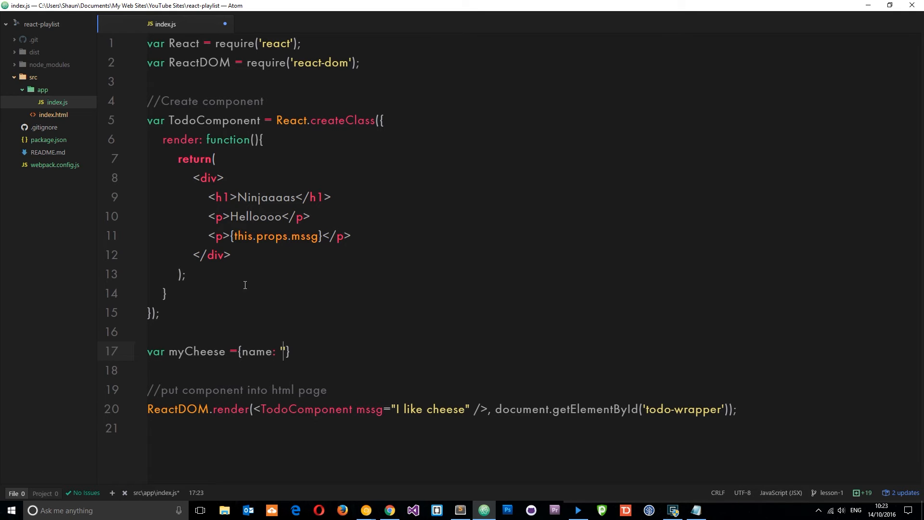
pyautogui.write('Cam')
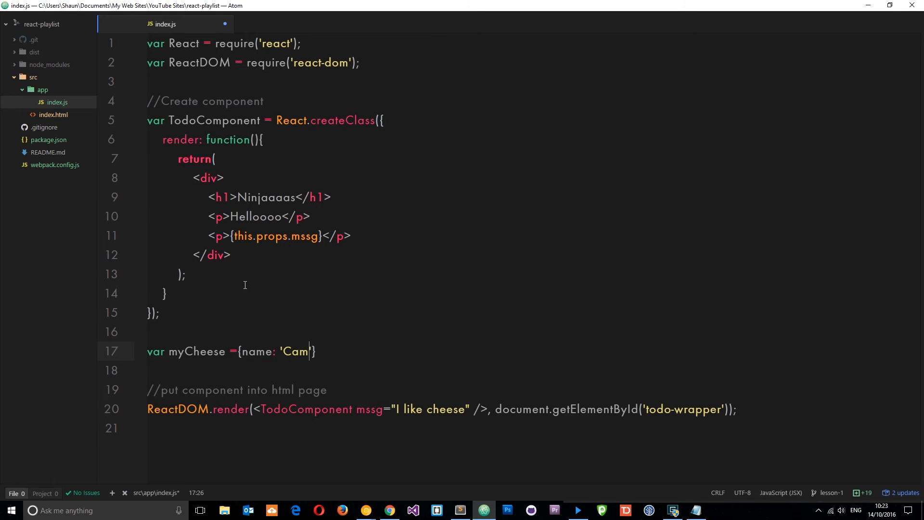
pyautogui.write('embert')
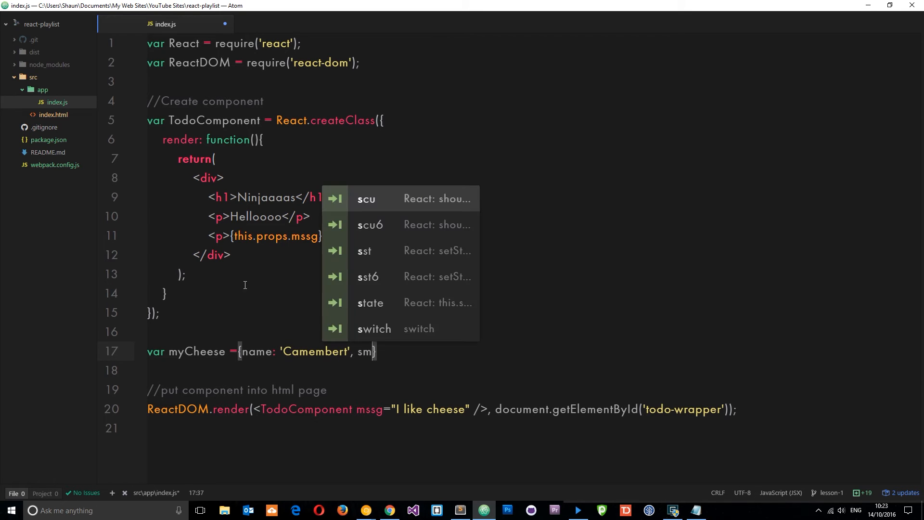
# Add smellFactor 'Extreme pong' and price 3.50 to myCheese and close it with a semicolon.
pyautogui.write('ellFacto')
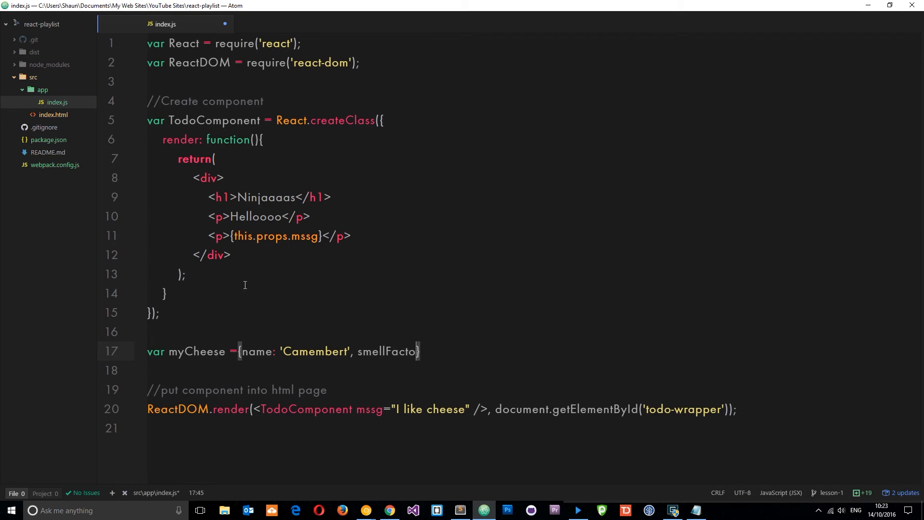
pyautogui.write("r: 'E'")
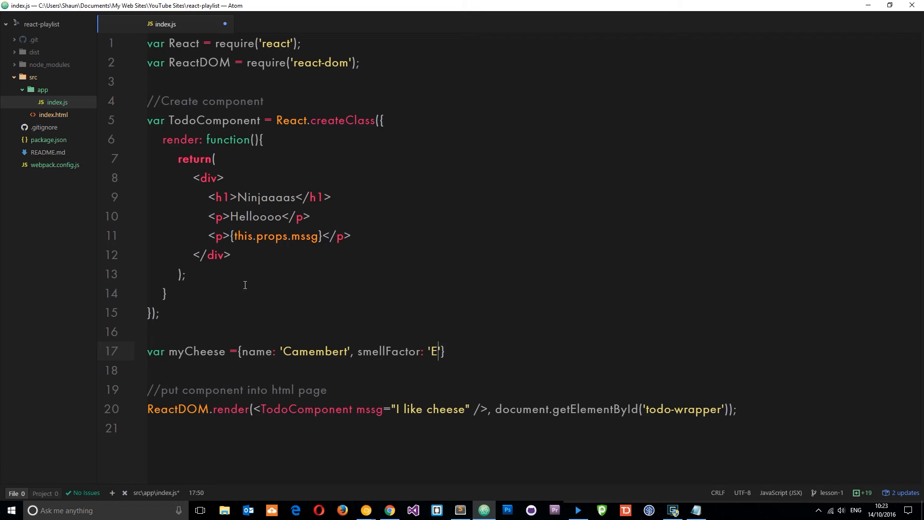
pyautogui.write('xtreme png')
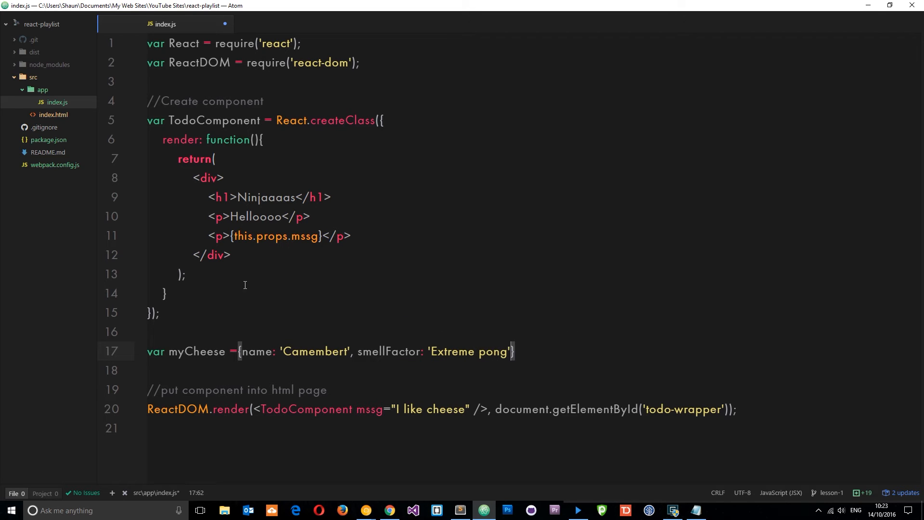
pyautogui.write(", price: '")
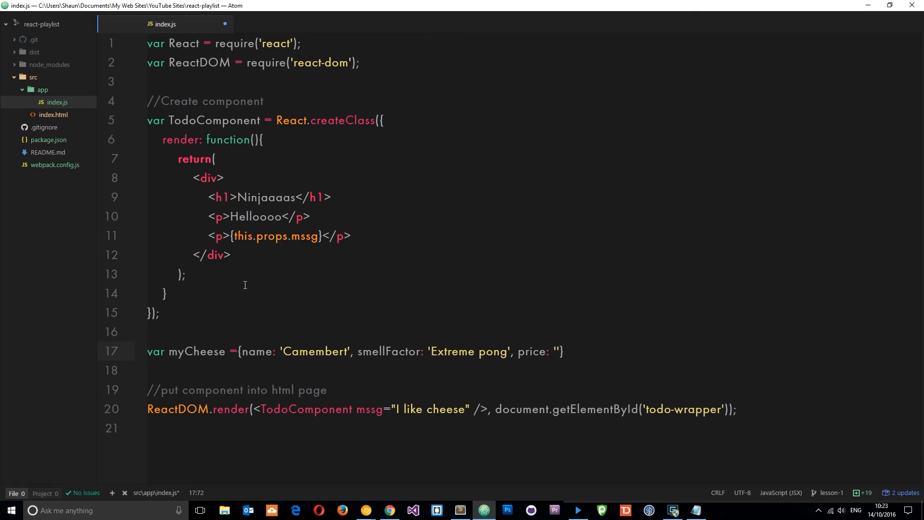
pyautogui.write('3.50')
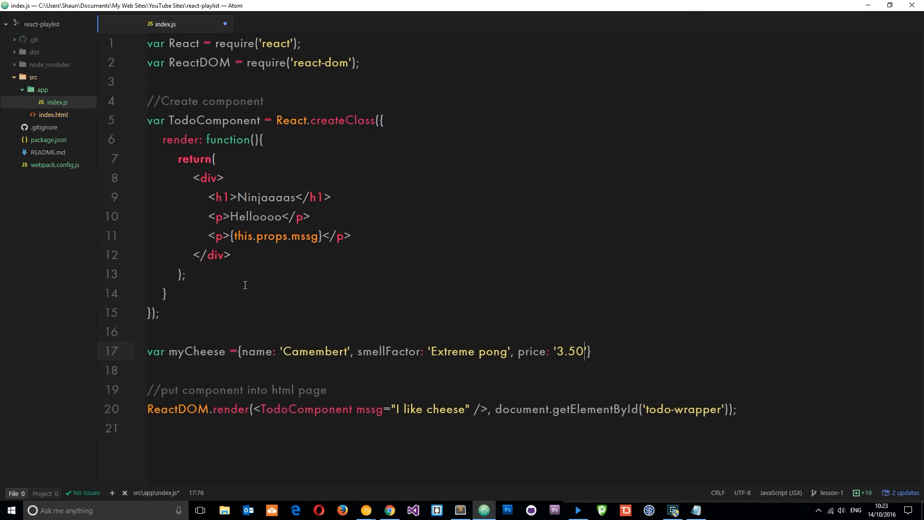
pyautogui.write(';')
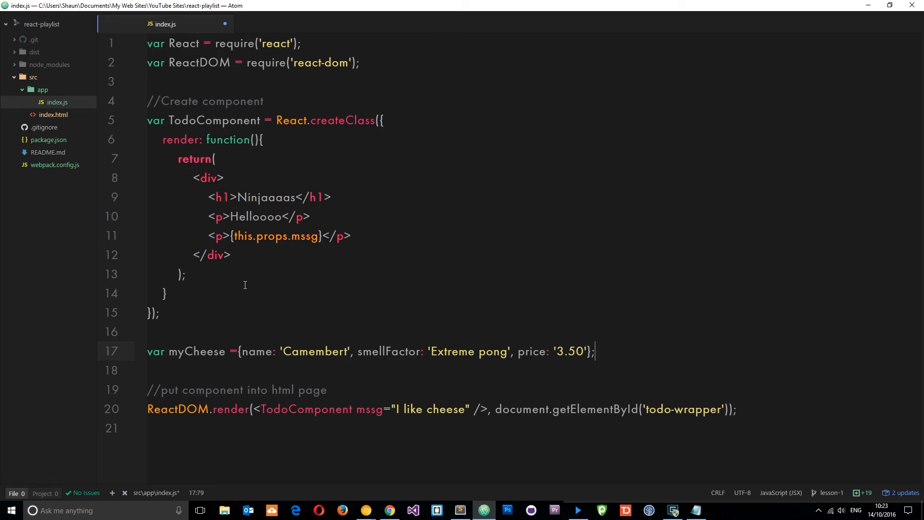
# Pass cheese={myCheese} to the TodoComponent tag in the render call.
pyautogui.doubleClick(201, 351)
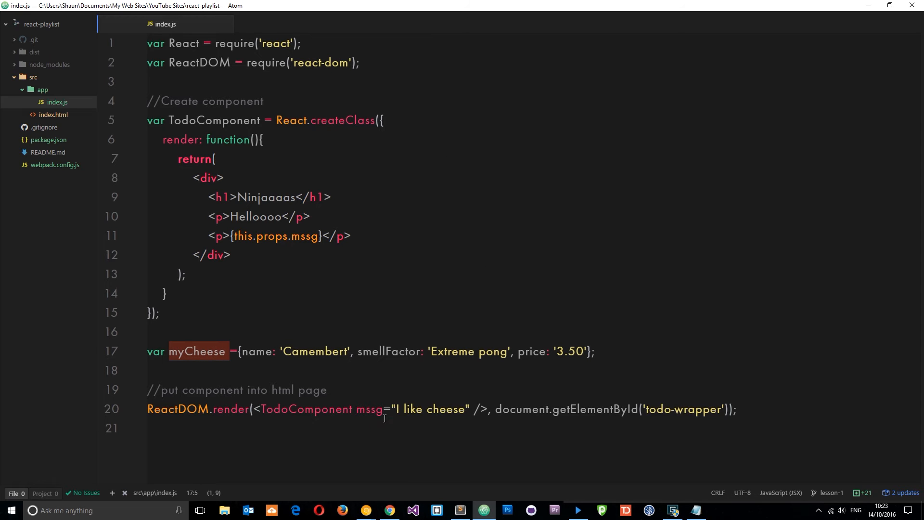
pyautogui.moveTo(421, 411)
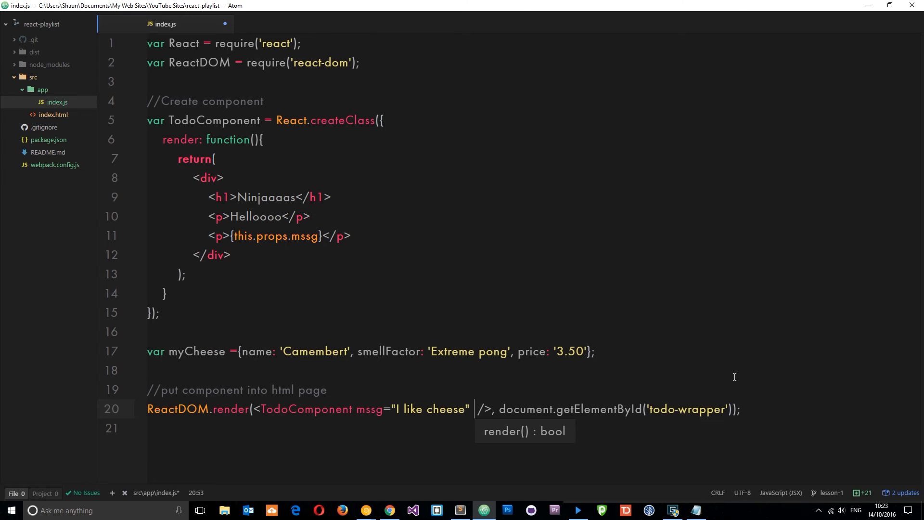
pyautogui.write('cheese')
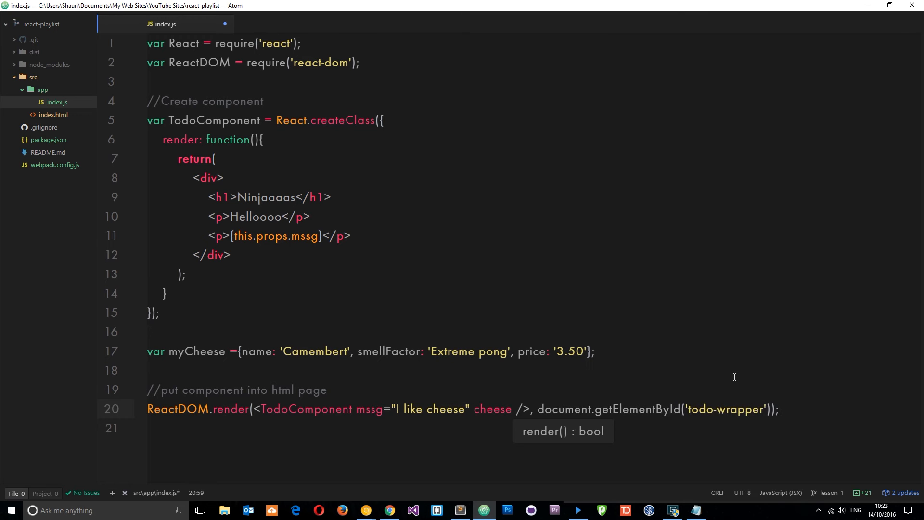
pyautogui.write('=')
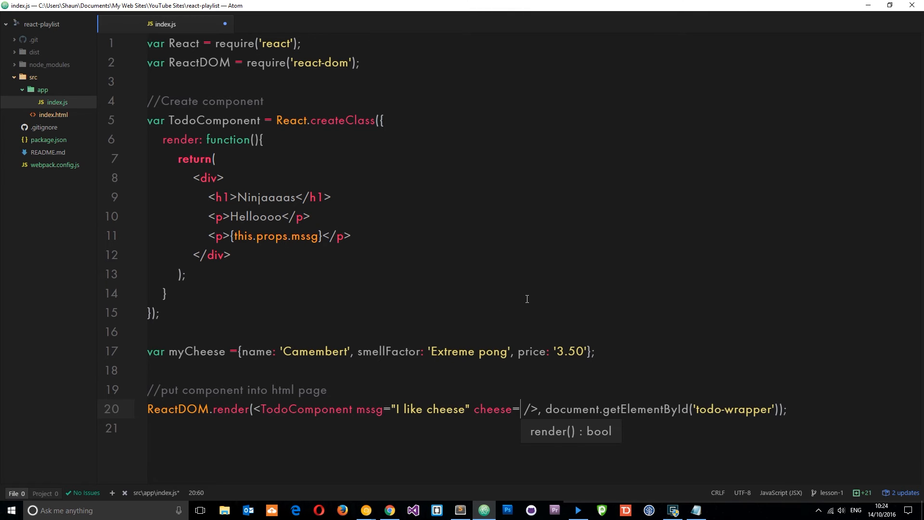
pyautogui.write('{}')
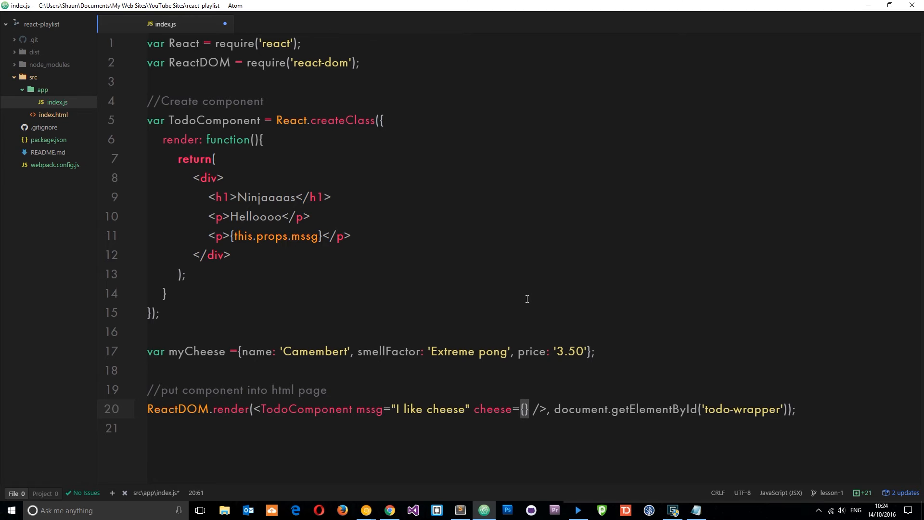
pyautogui.write('myCheese')
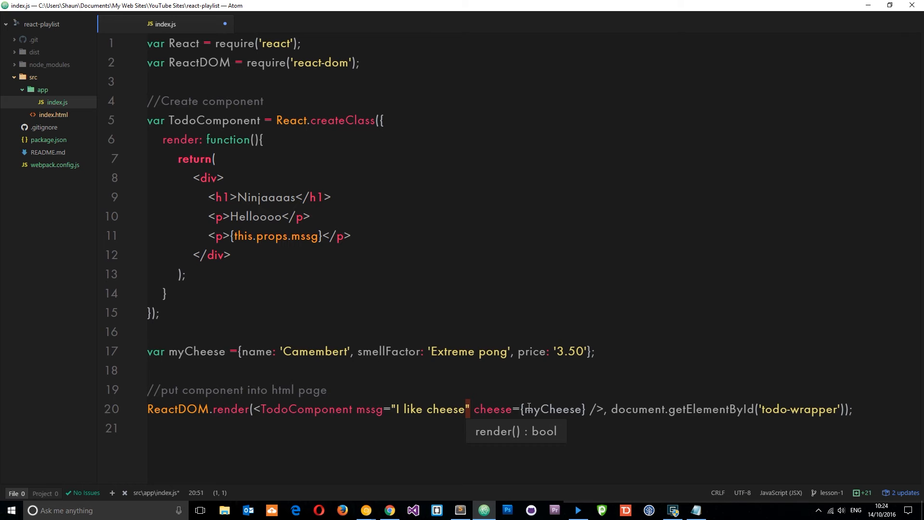
pyautogui.doubleClick(553, 409)
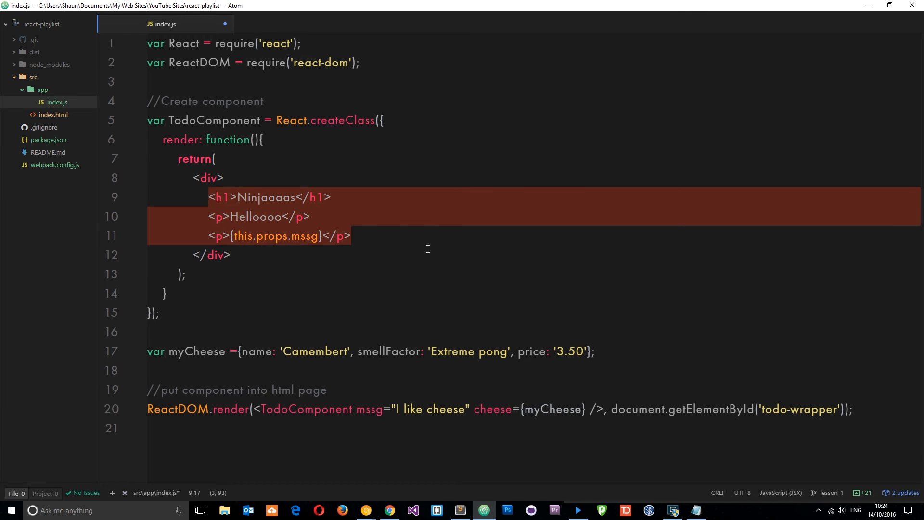
# Write <p><strong>Cheese name: </strong> {this.props.cheese.name}</p> and select that whole line.
pyautogui.write('<p><strong</p>')
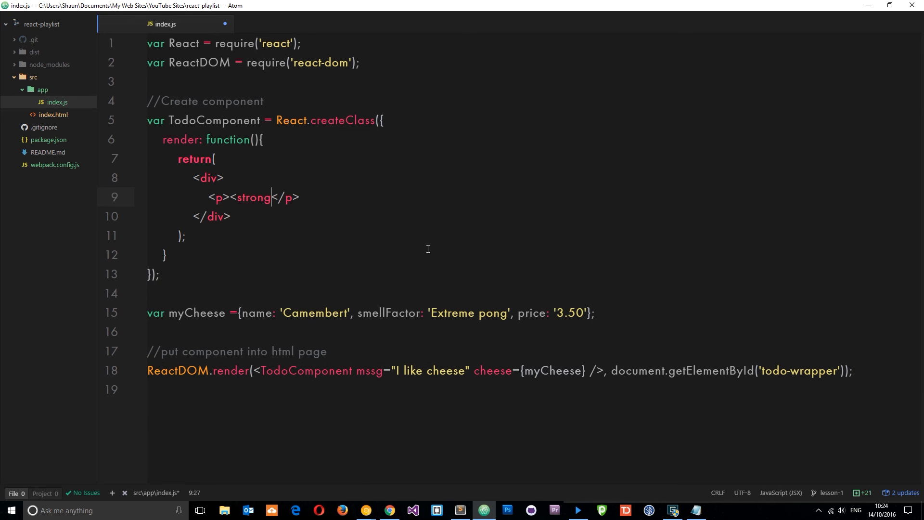
pyautogui.write('Cheese name: </strong>')
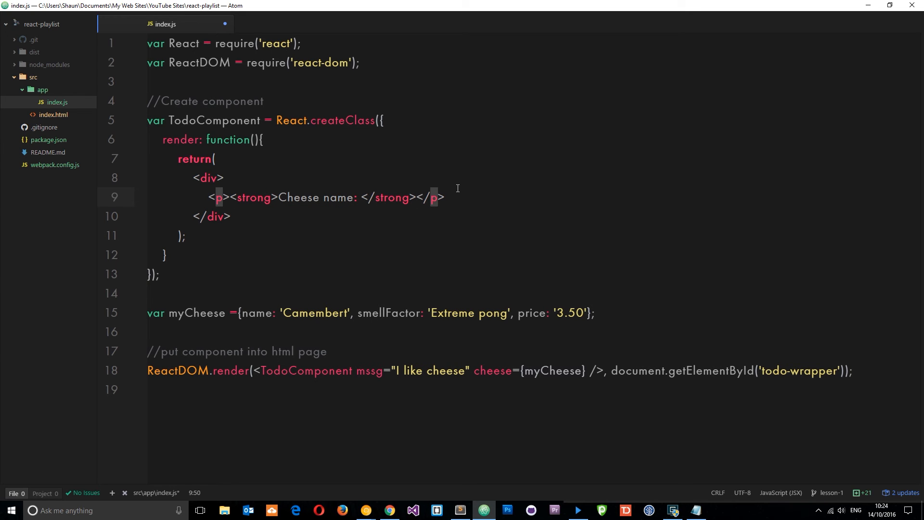
pyautogui.write('{thi')
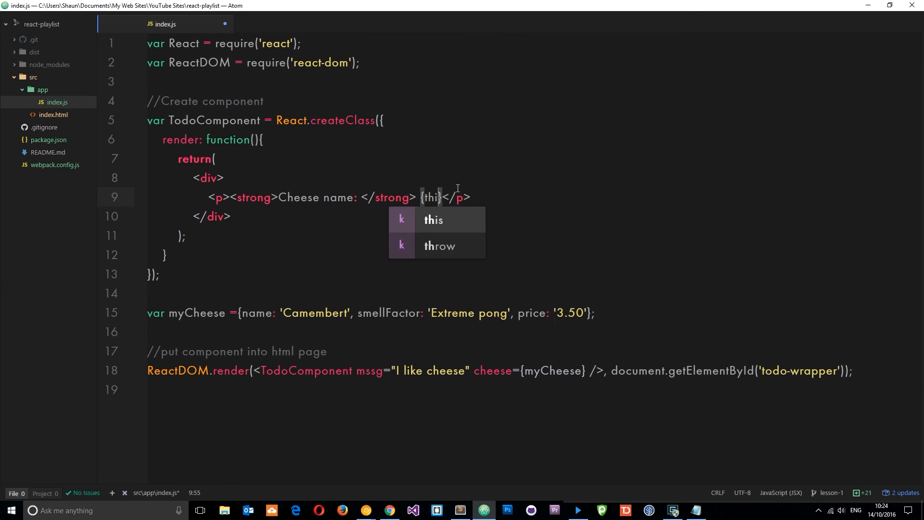
pyautogui.write('s.prop')
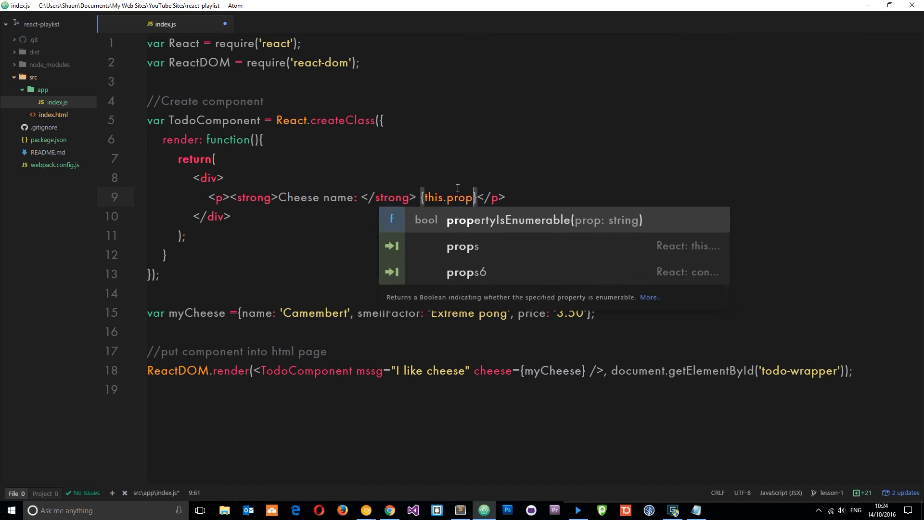
pyautogui.write('s')
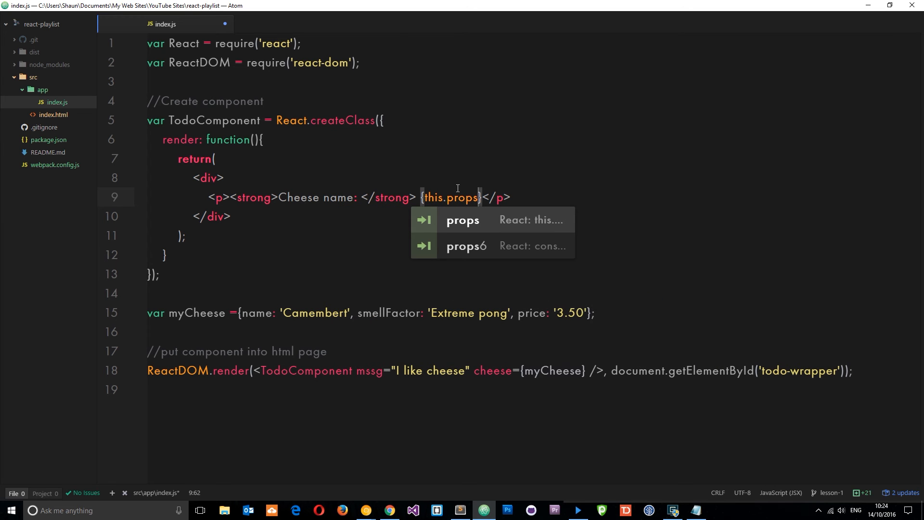
pyautogui.moveTo(401, 371)
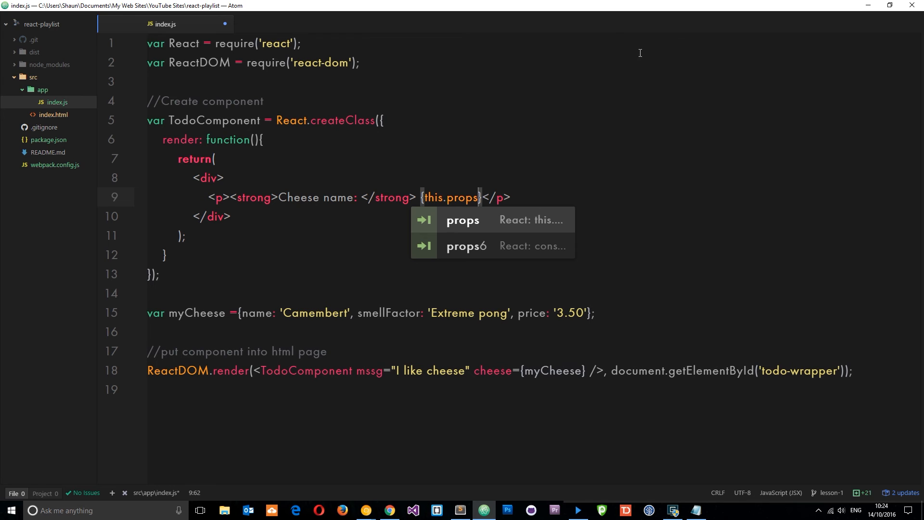
pyautogui.write('.cheese')
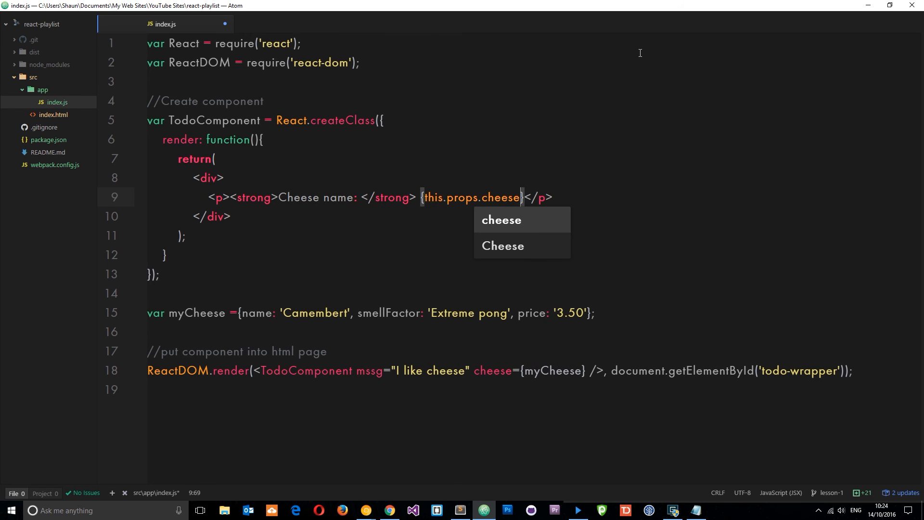
pyautogui.moveTo(607, 390)
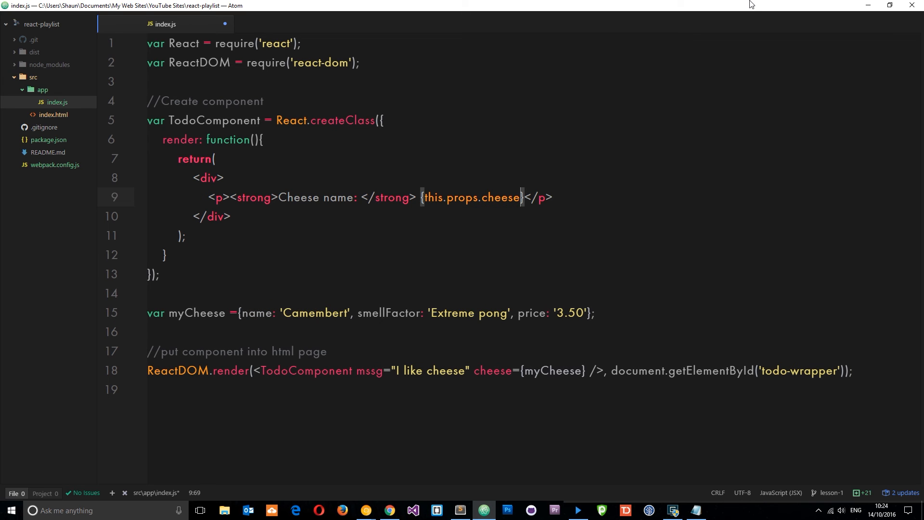
pyautogui.write('.name')
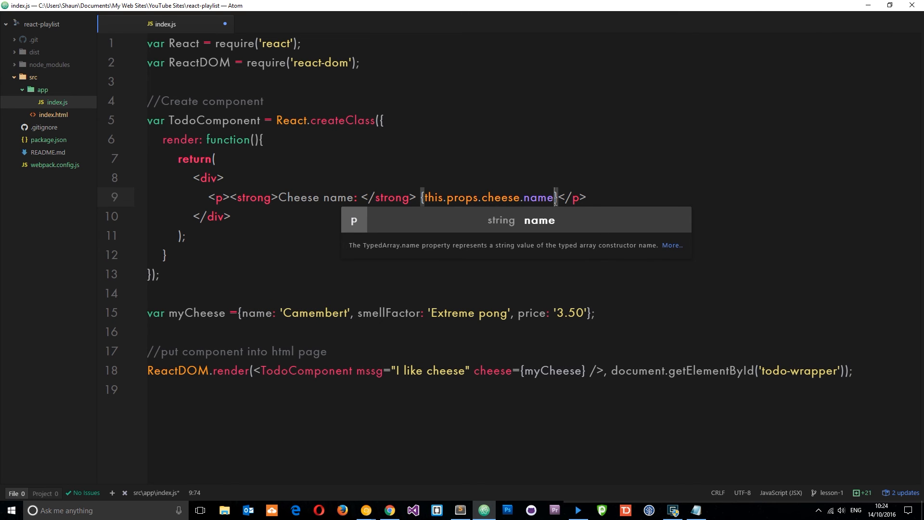
pyautogui.tripleClick(389, 196)
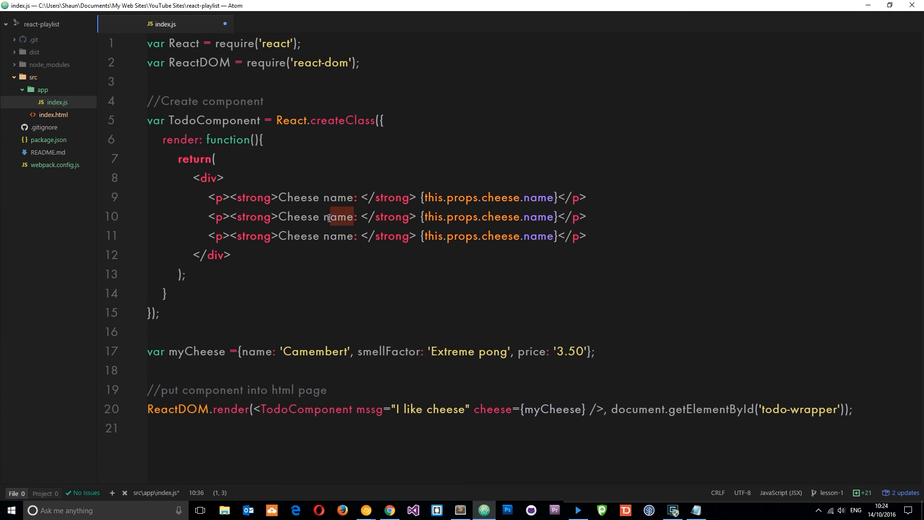
# Relabel the duplicated paragraphs to Cheese smell factor and Cheese price using cheese.smellFactor and cheese.price.
pyautogui.write('smell factor')
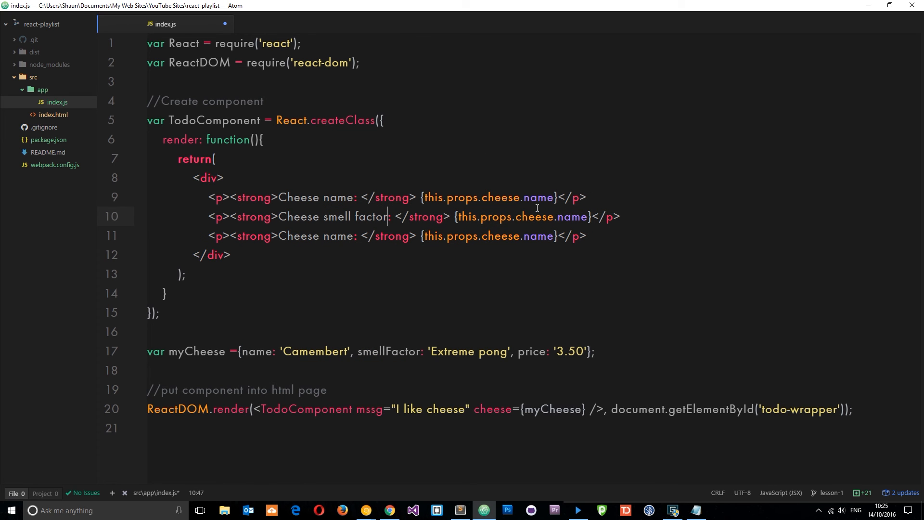
pyautogui.doubleClick(571, 216)
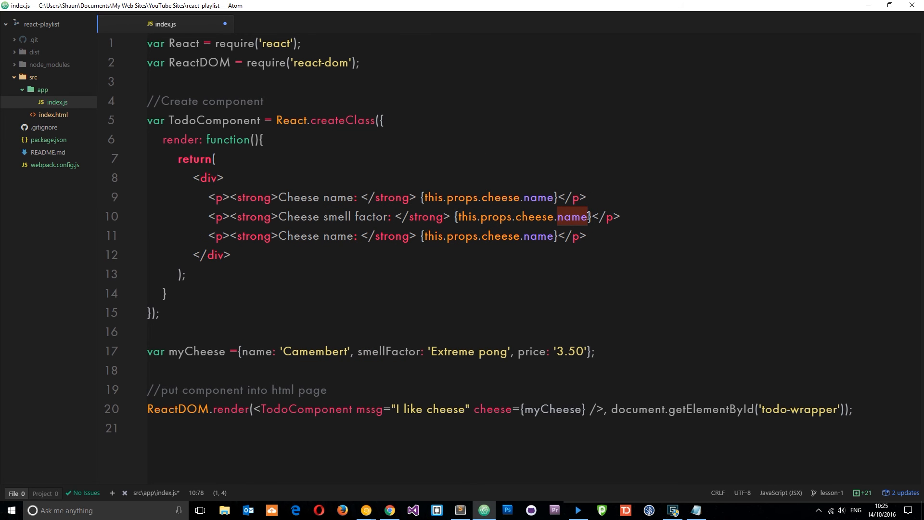
pyautogui.write('smellFactor')
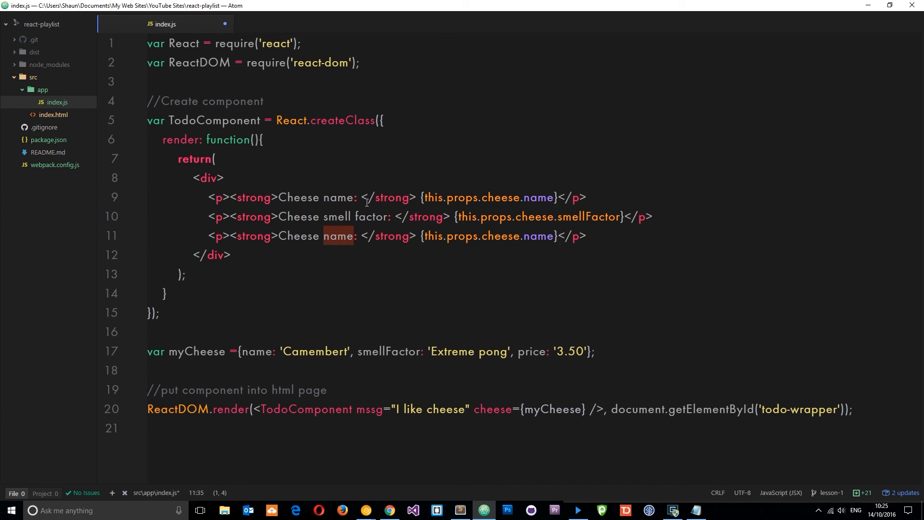
pyautogui.write('price')
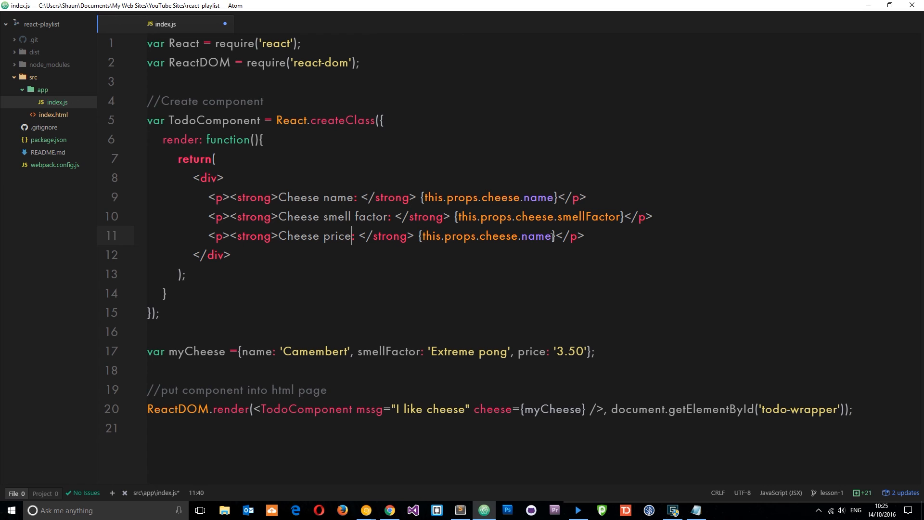
pyautogui.write('pric')
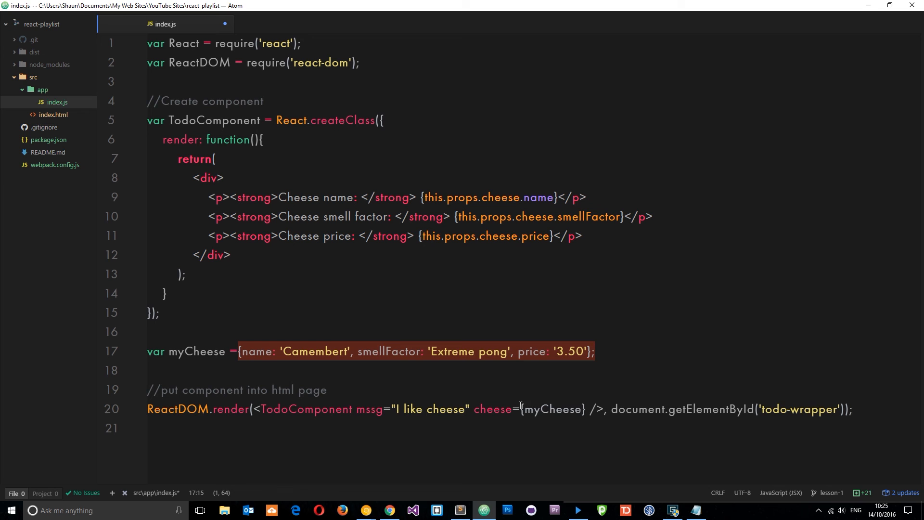
pyautogui.click(552, 409)
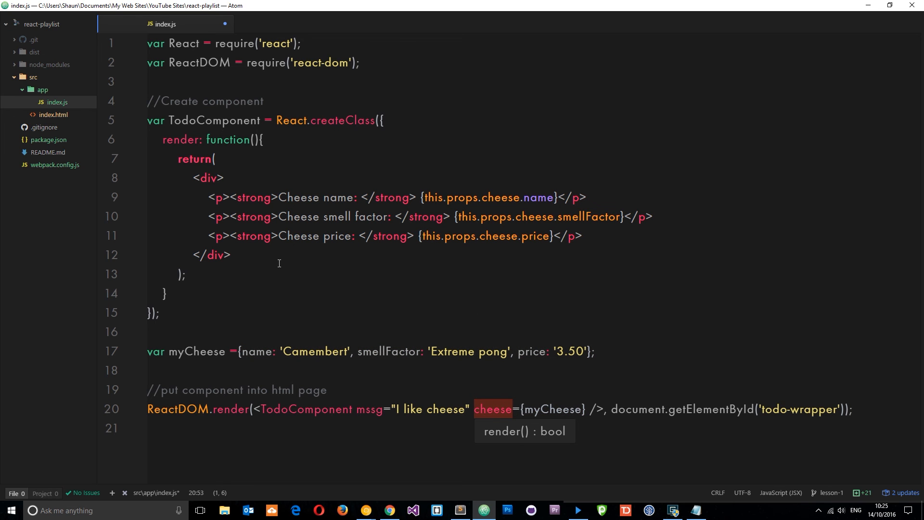
pyautogui.click(439, 197)
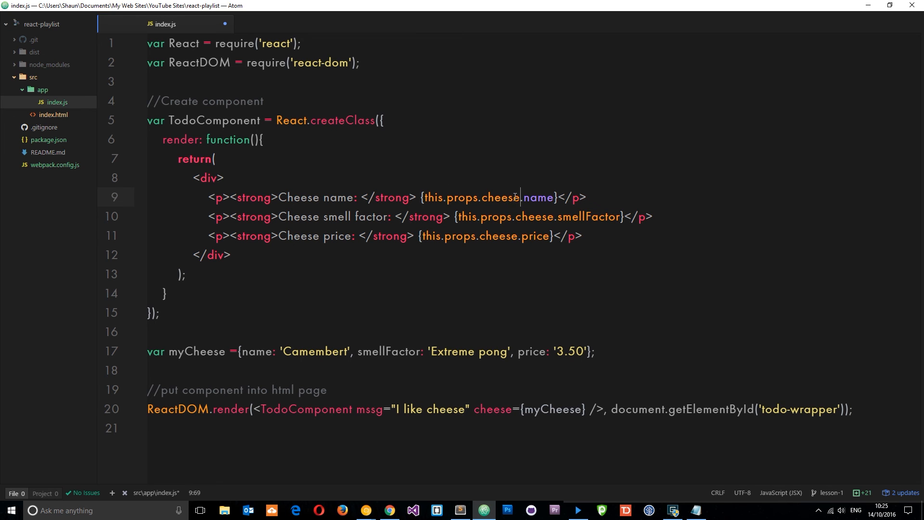
pyautogui.doubleClick(500, 197)
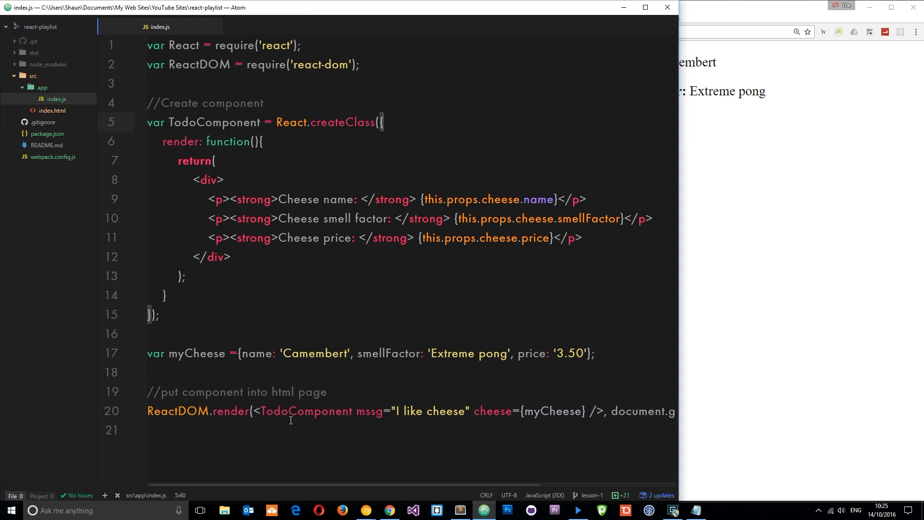
# Select the TodoComponent element with its cheese prop in the render call.
pyautogui.moveTo(252, 411); pyautogui.dragTo(582, 411)
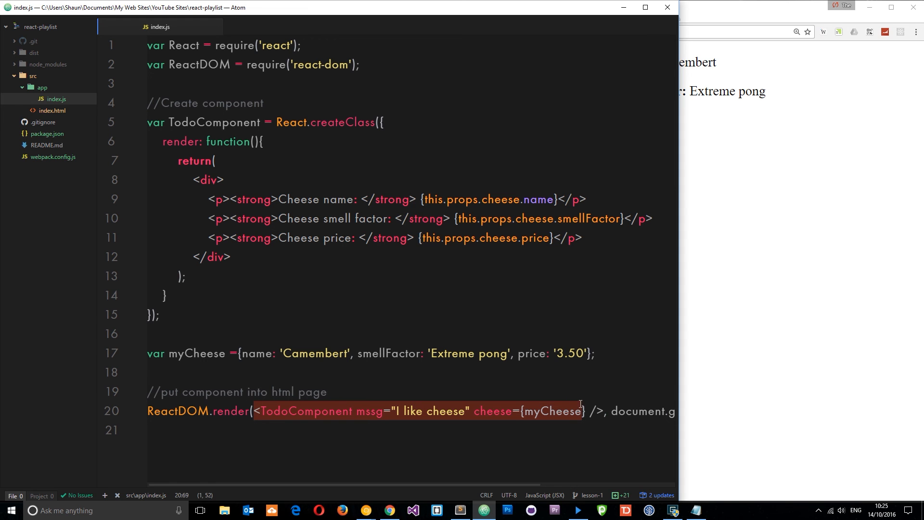